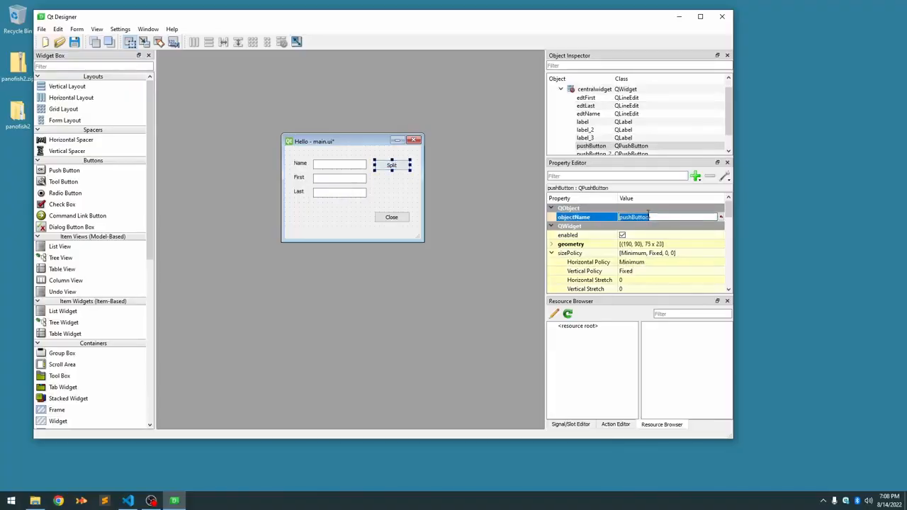
- Name the Split button btnSplit and the Close button btnClose in the Property Editor
type("btnSplit")
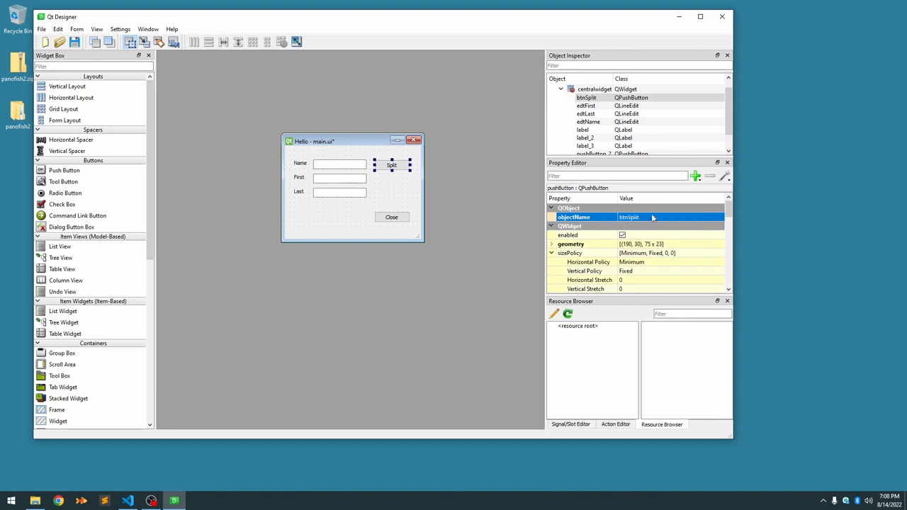
left_click(391, 217)
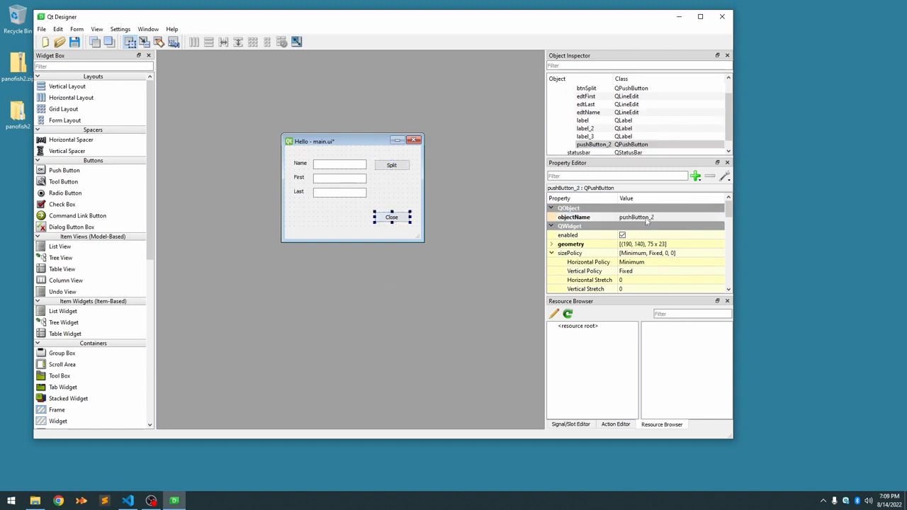
type("btnClose")
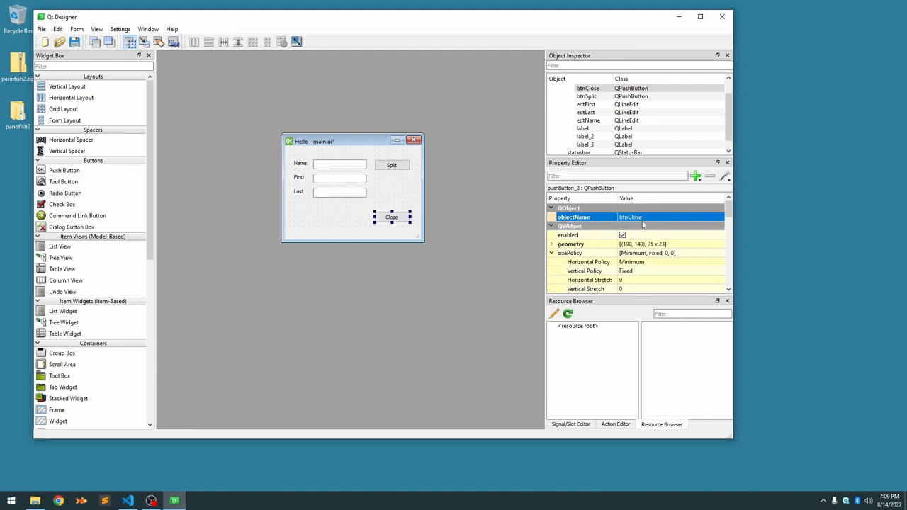
mouse_move(653, 217)
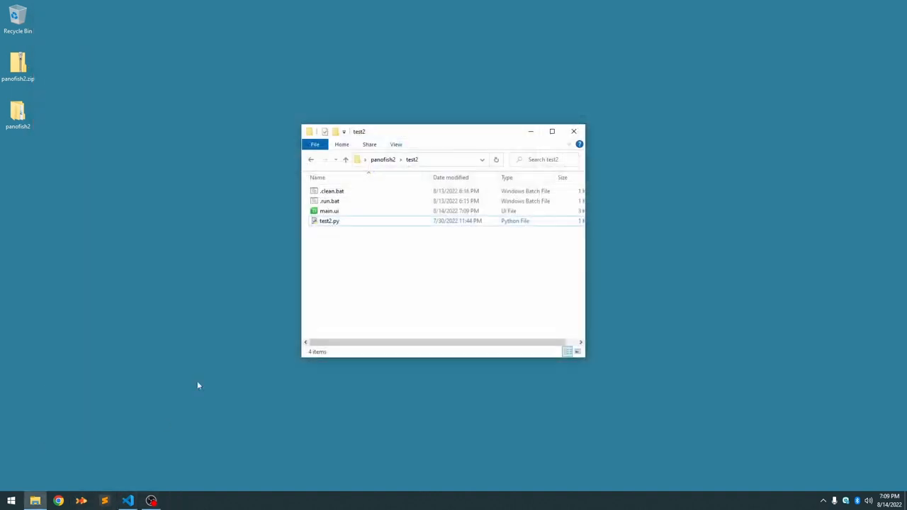
- Open test2.py from the test2 folder in Sublime Text
left_click(104, 500)
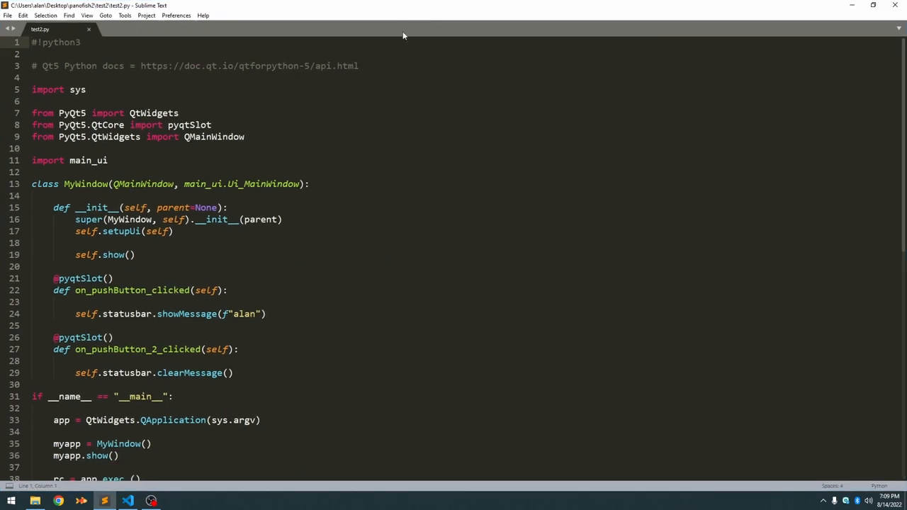
scroll("down", 3)
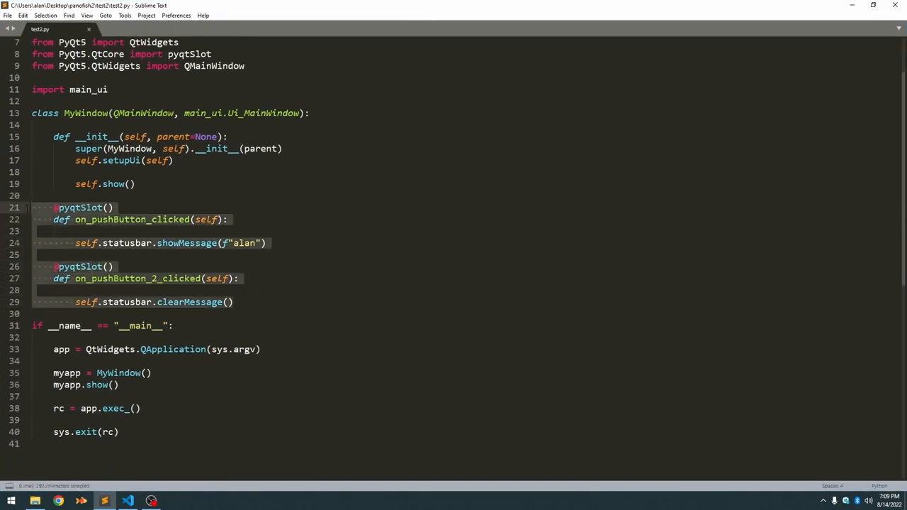
left_click(194, 206)
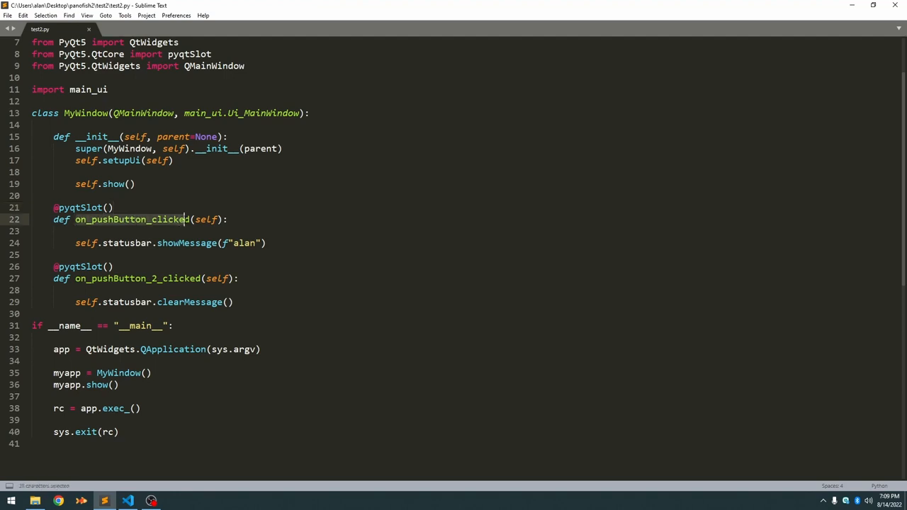
- Append '# automatic function (implicit)' to the on_pushButton_clicked line 22
left_click(244, 219)
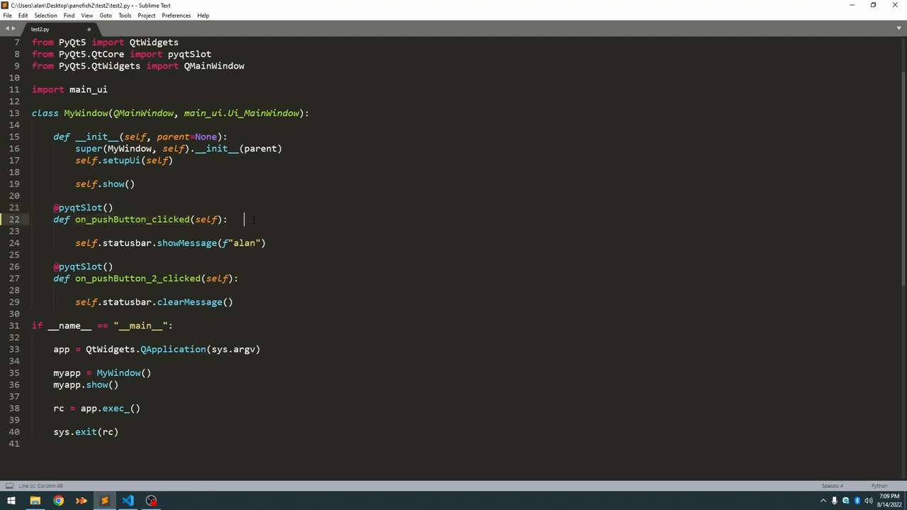
type("# autom")
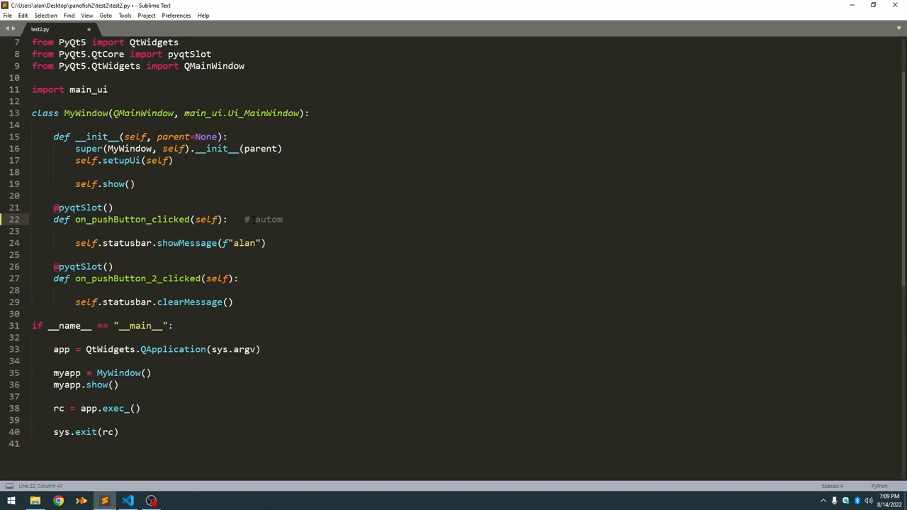
type("atic fu")
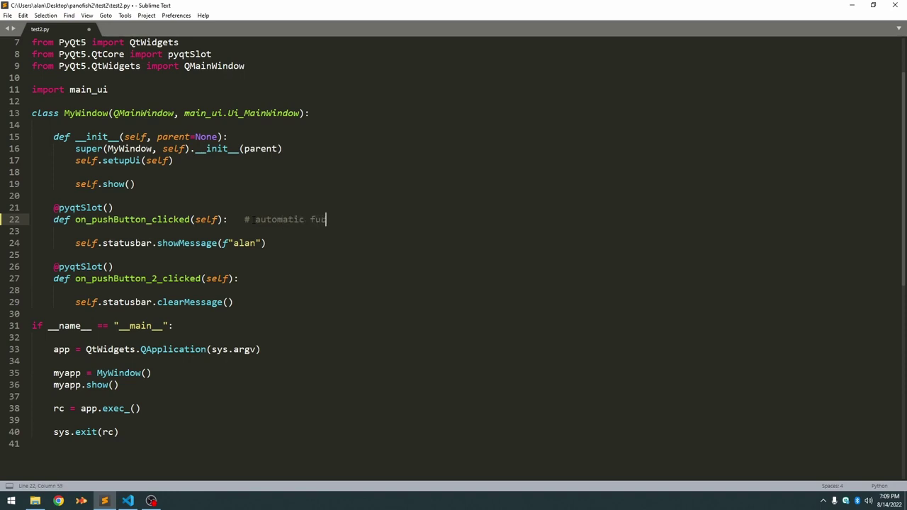
type("nction")
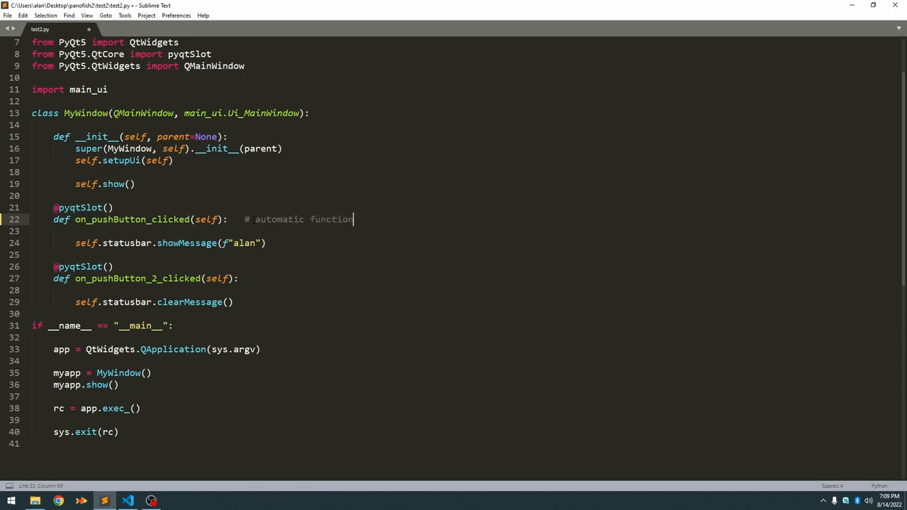
type("\" \"")
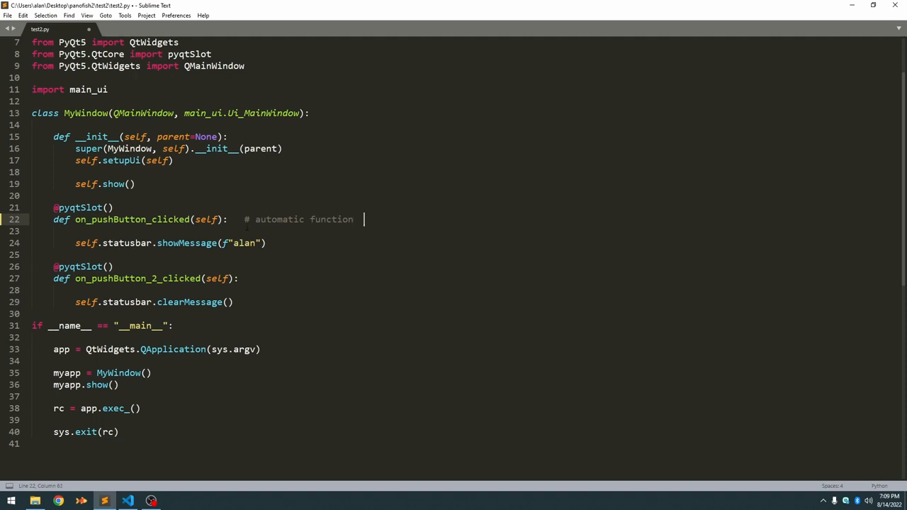
type("()")
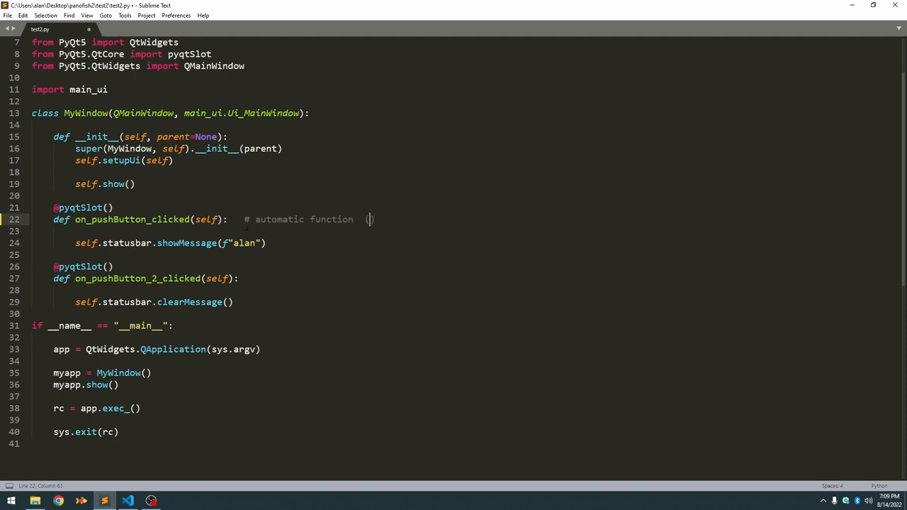
type("i")
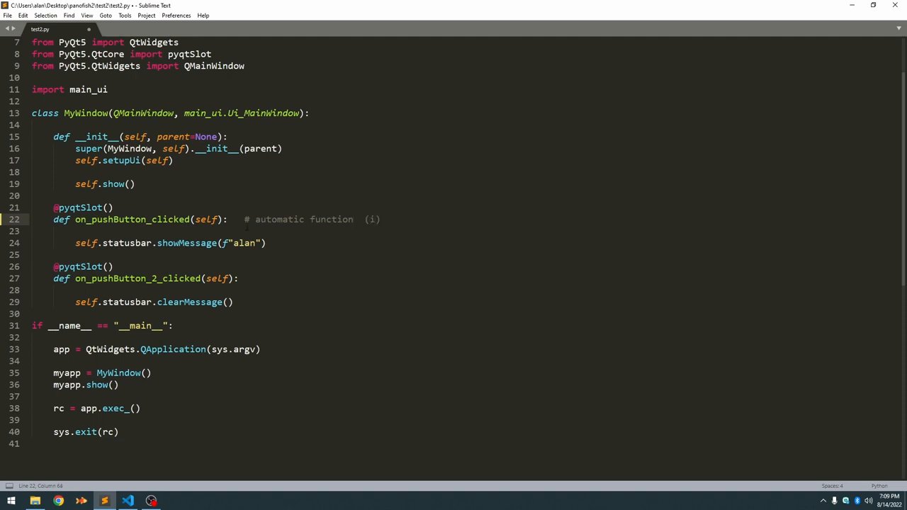
type("mplicit")
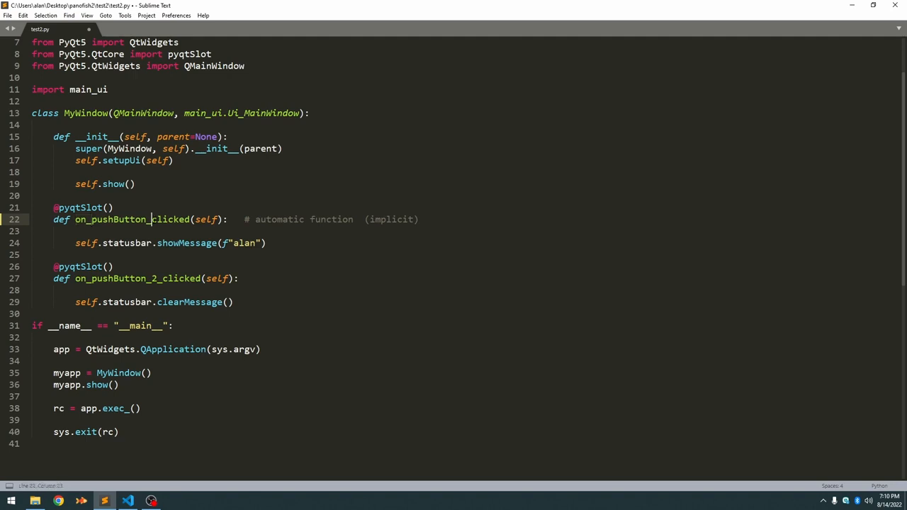
double_click(170, 219)
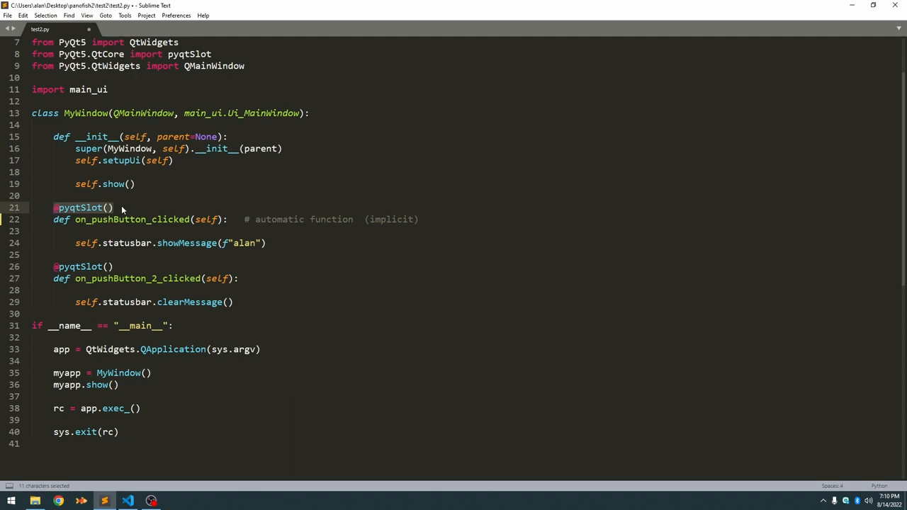
left_click(127, 207)
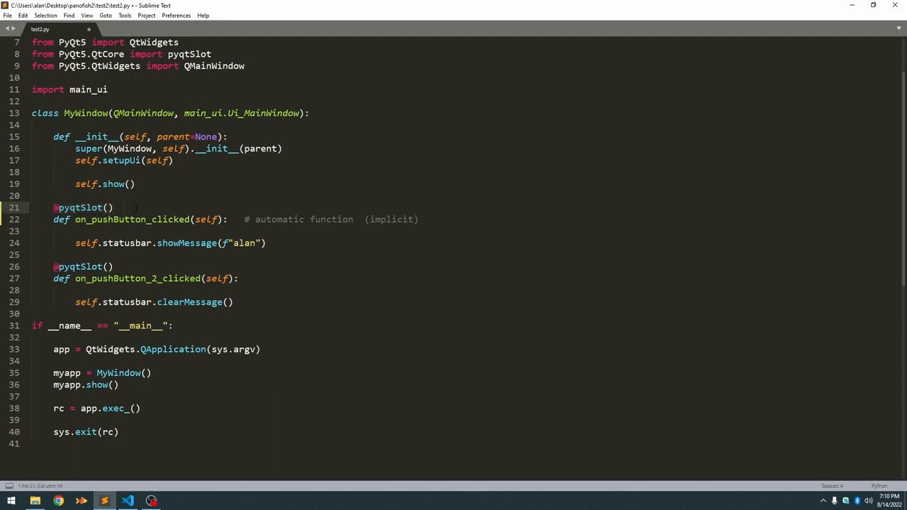
type("# decorator")
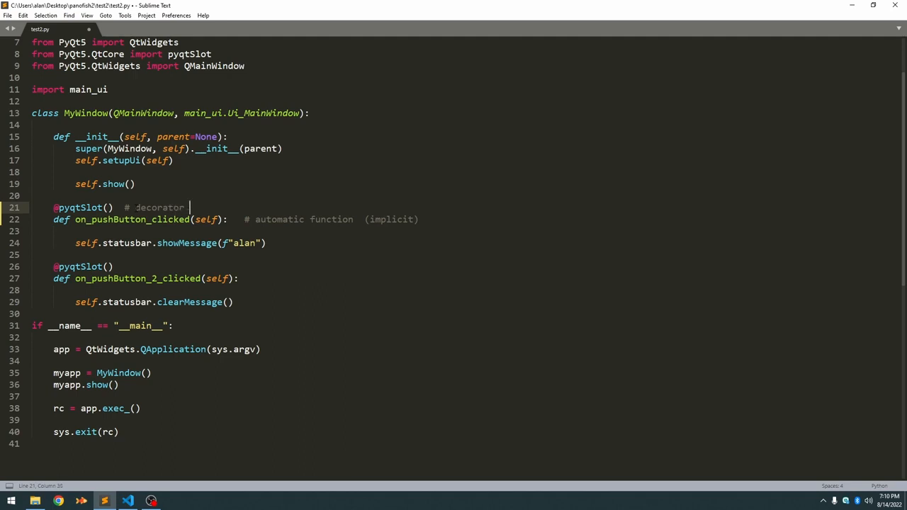
type("... prevent")
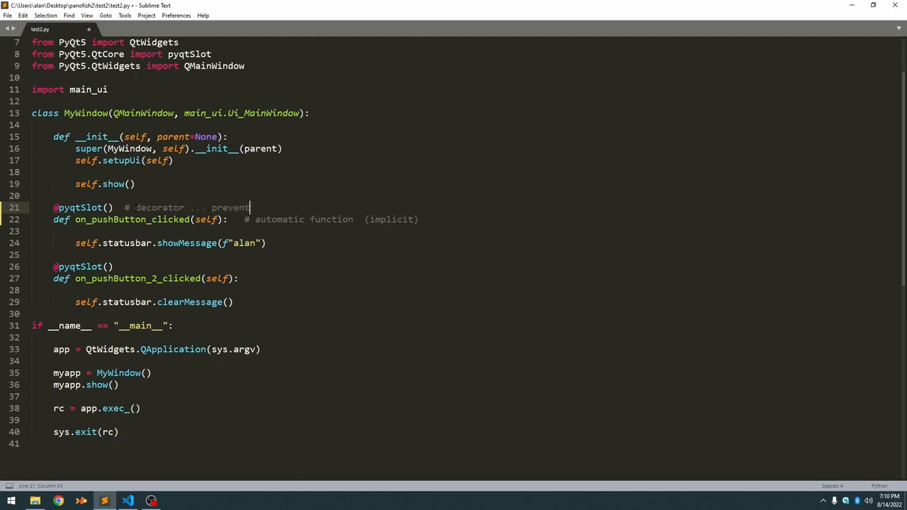
type("s being")
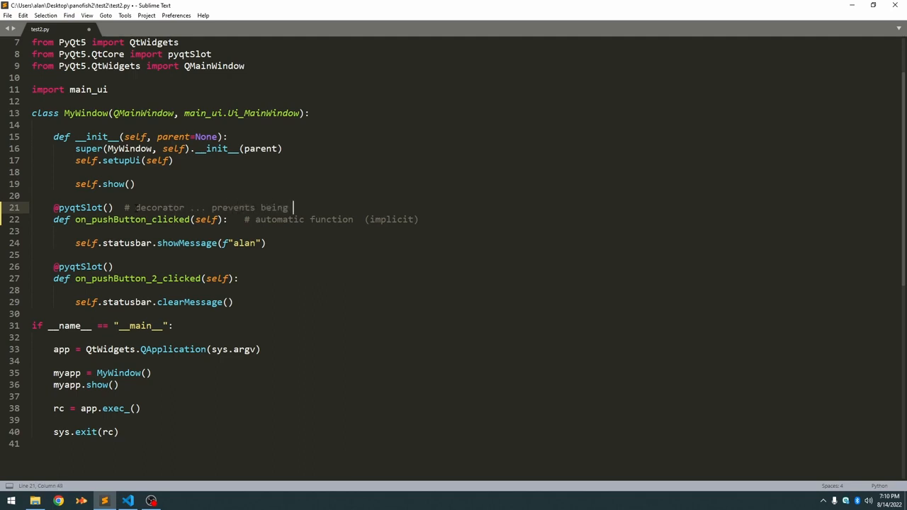
type("called t")
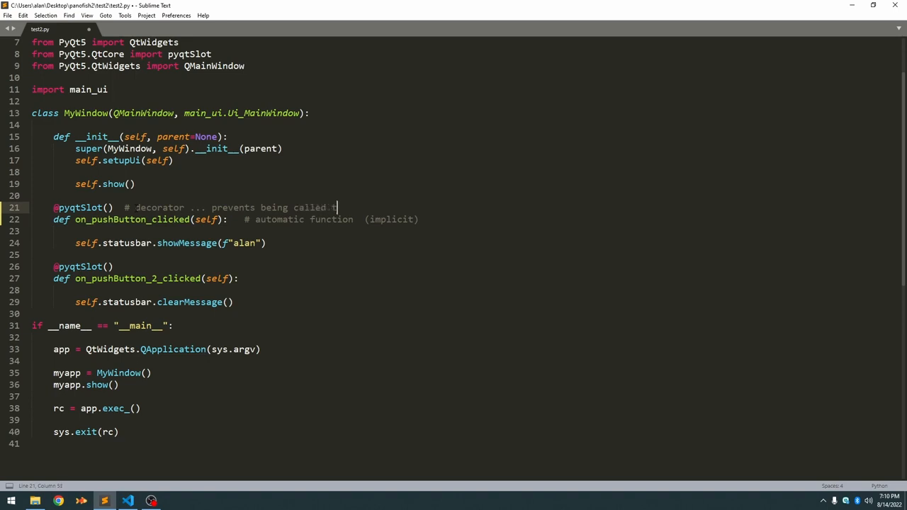
type("wice")
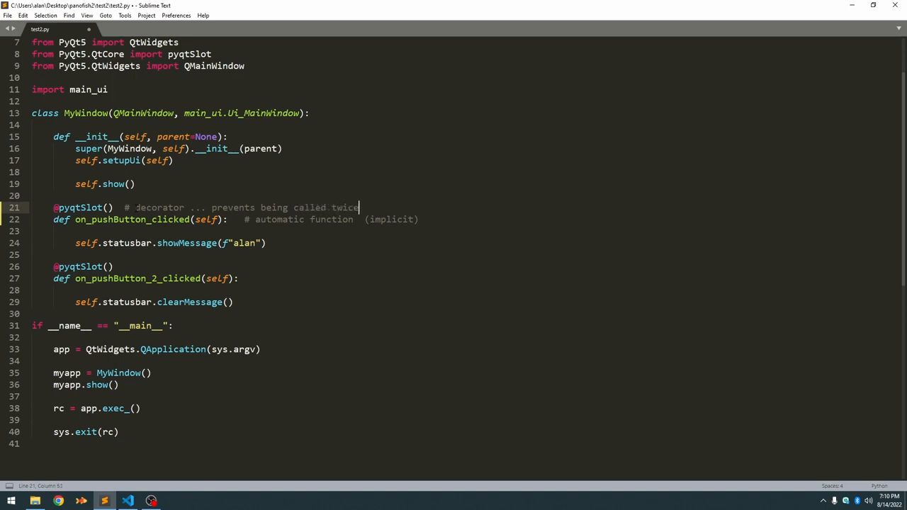